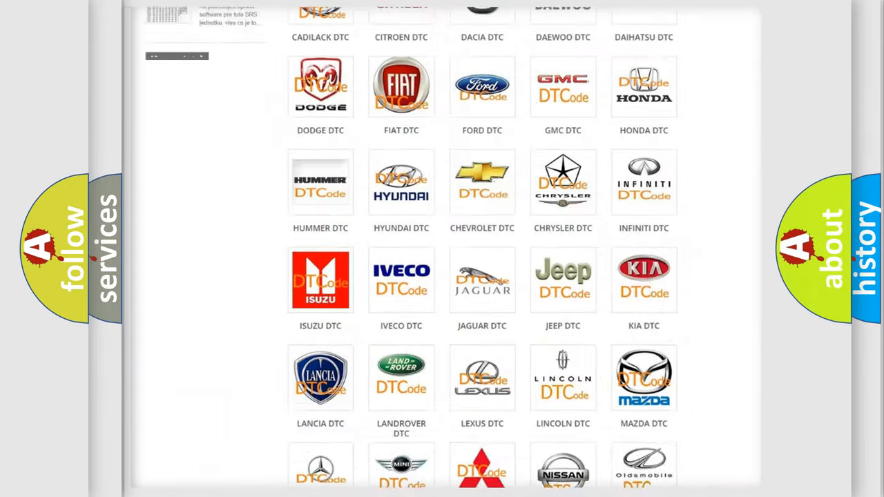
- Pick the FORD logo in the DTC brand grid and browse its list of trouble codes
scroll(up, 3)
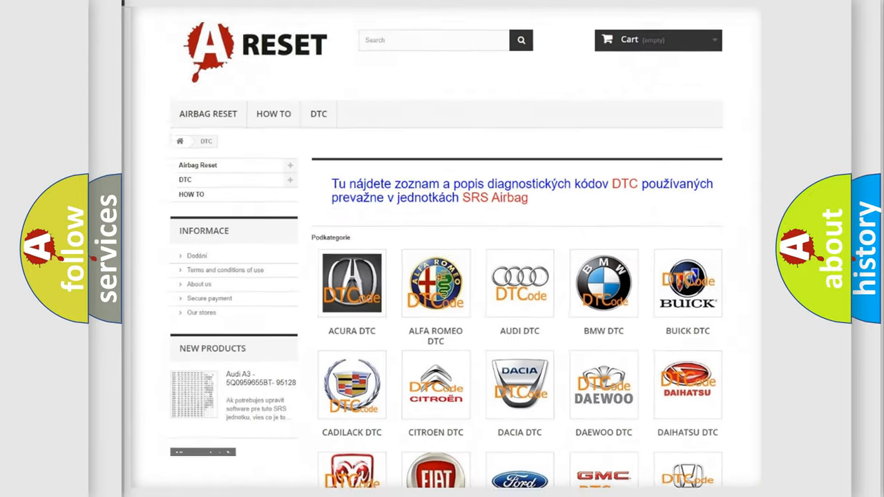
scroll(down, 3)
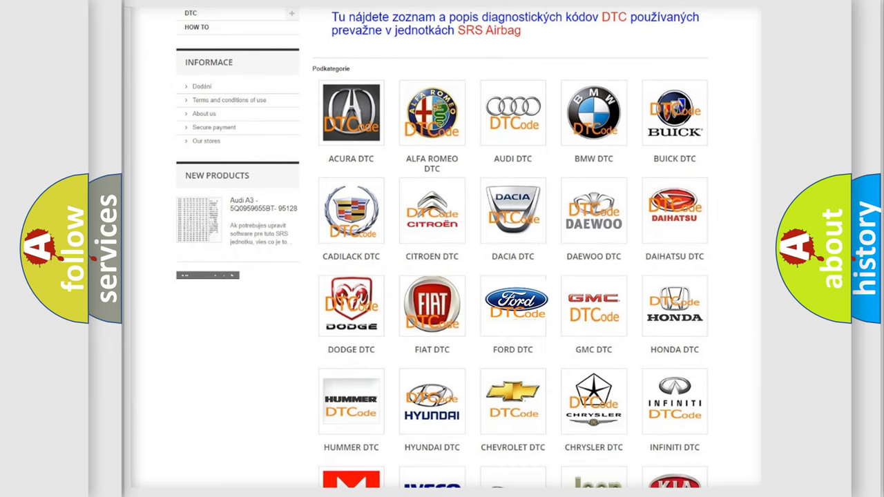
click(512, 305)
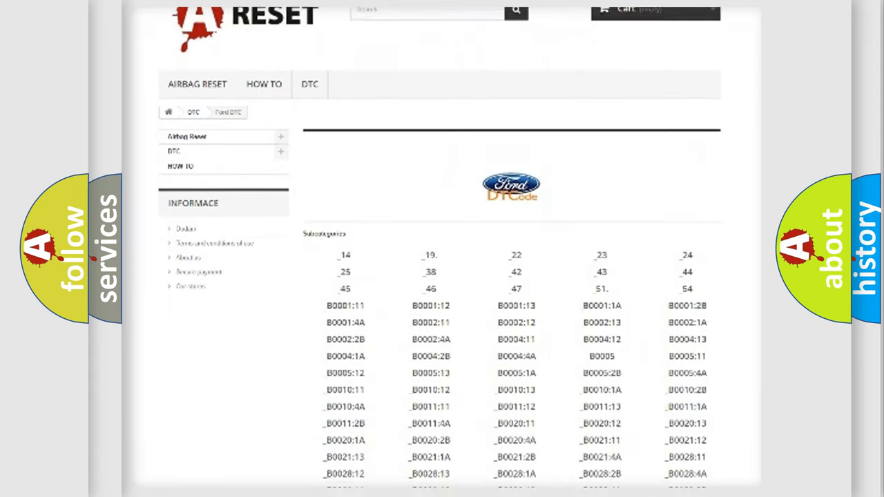
scroll(down, 3)
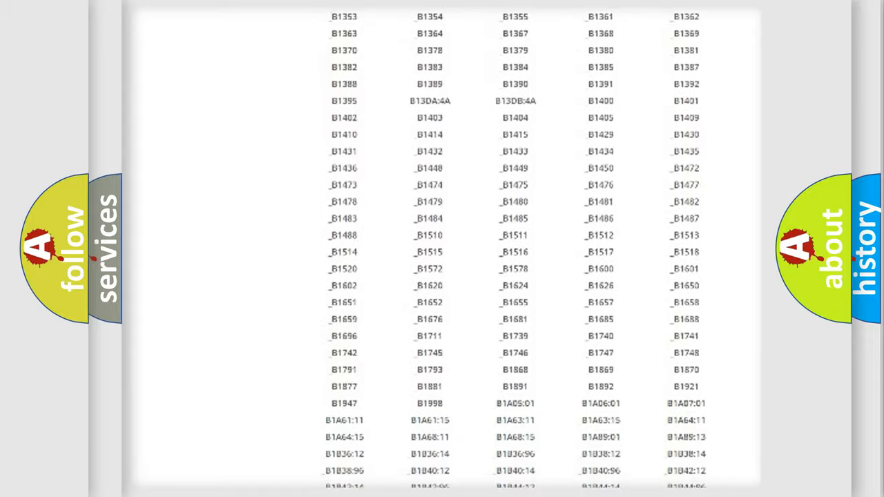